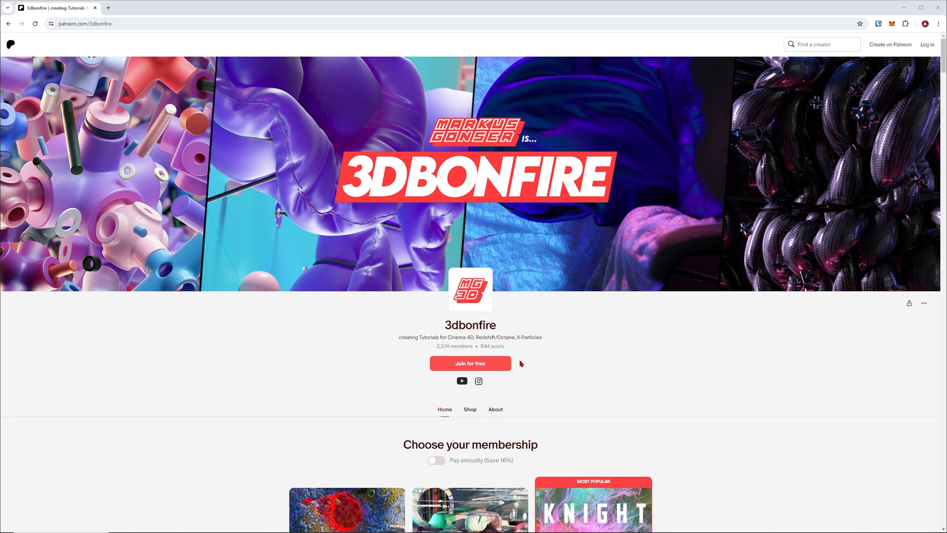
# Step: Scroll, then step through several moments of the promo composition
pyautogui.scroll(-3)
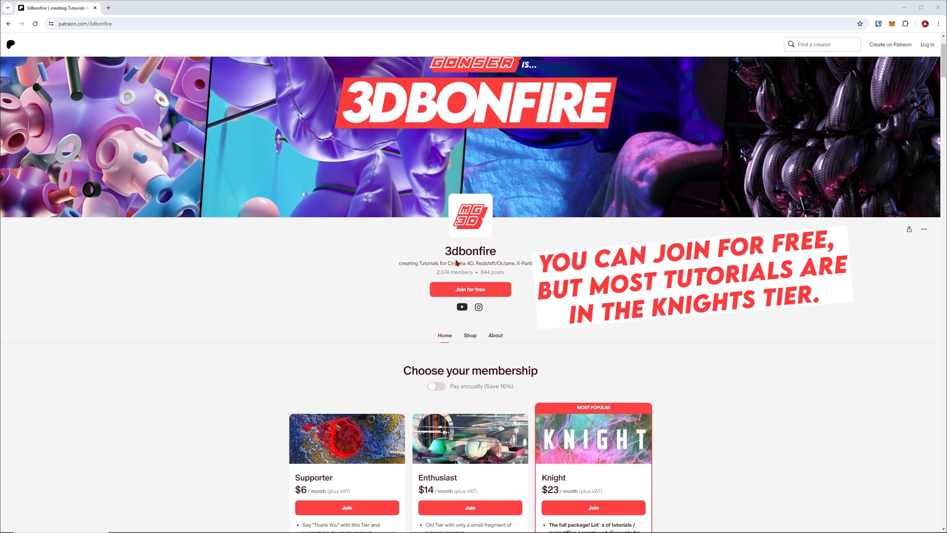
pyautogui.moveTo(444, 284)
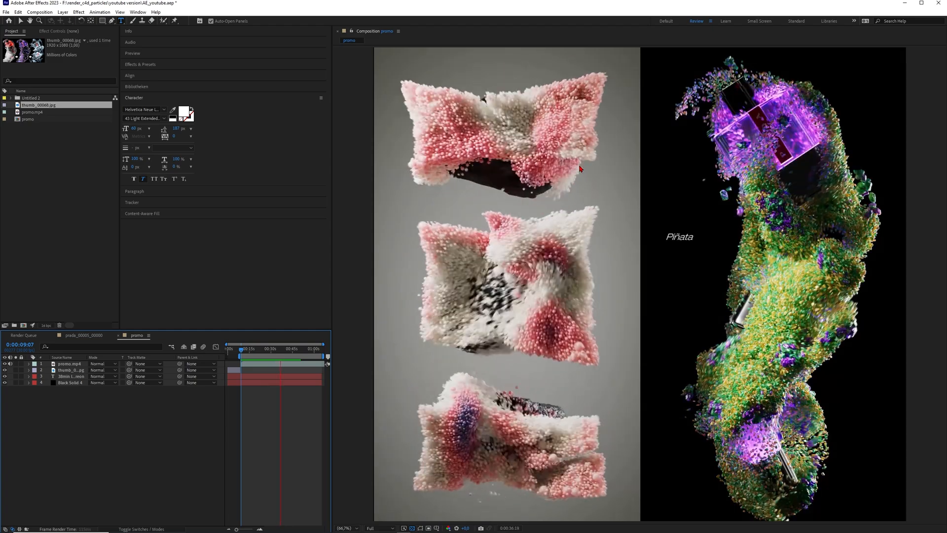
pyautogui.click(249, 349)
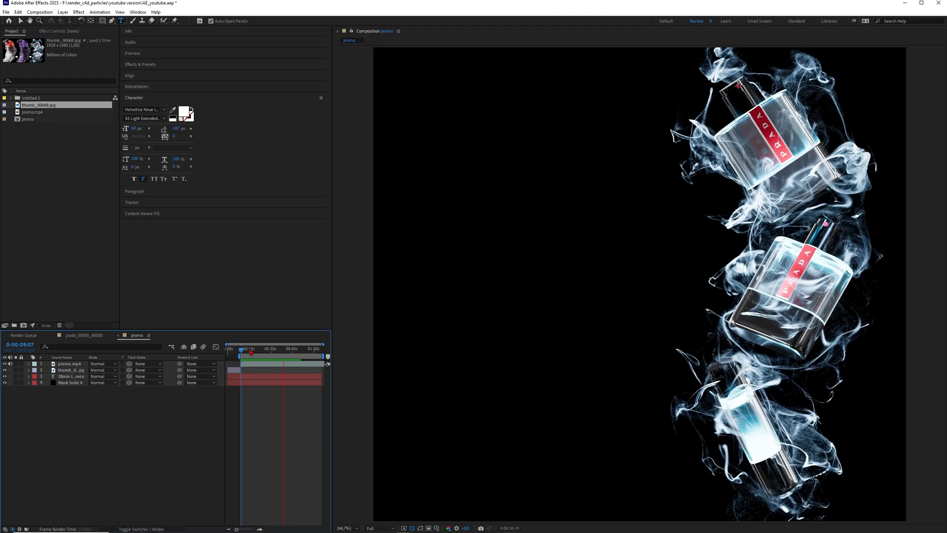
pyautogui.click(247, 349)
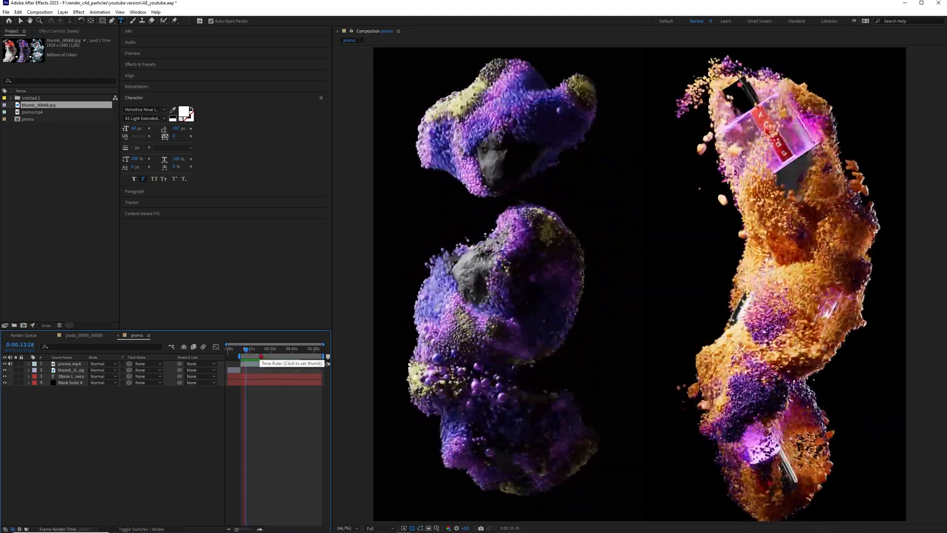
pyautogui.click(245, 349)
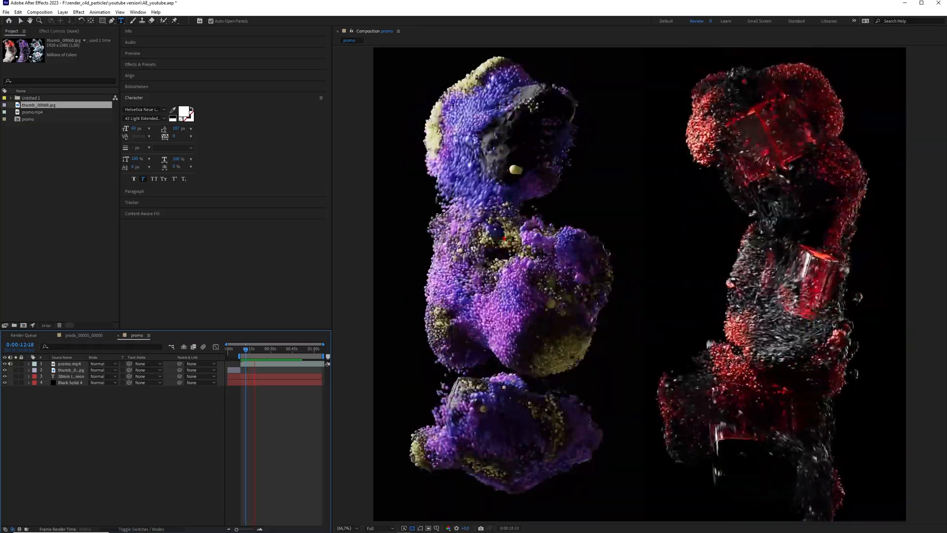
pyautogui.click(249, 348)
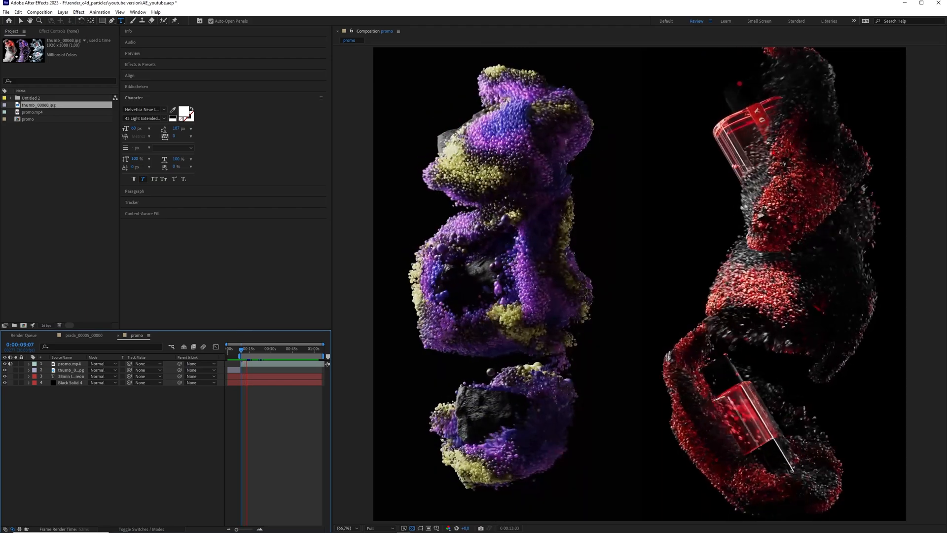
# Step: Browse the perfume stills, including the red Prada bottles, then return to the promo
pyautogui.click(83, 335)
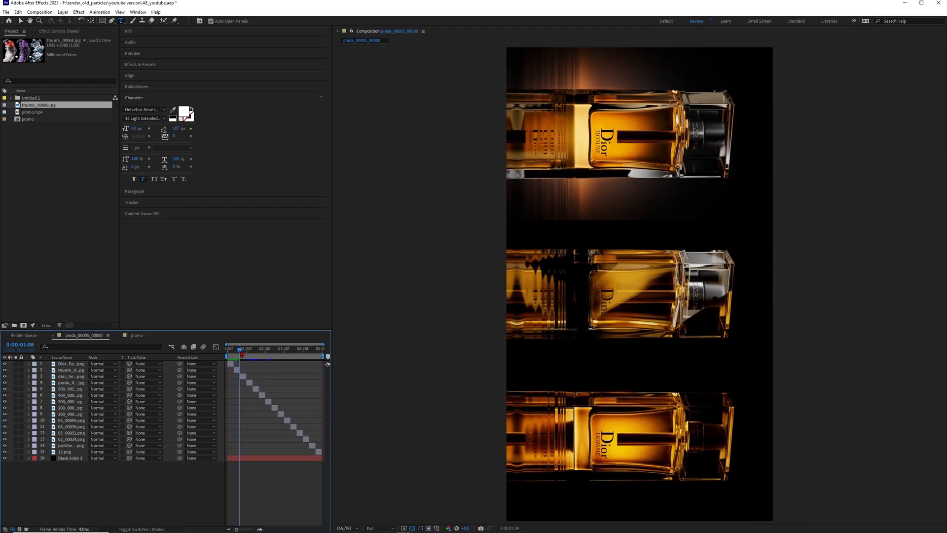
pyautogui.click(290, 347)
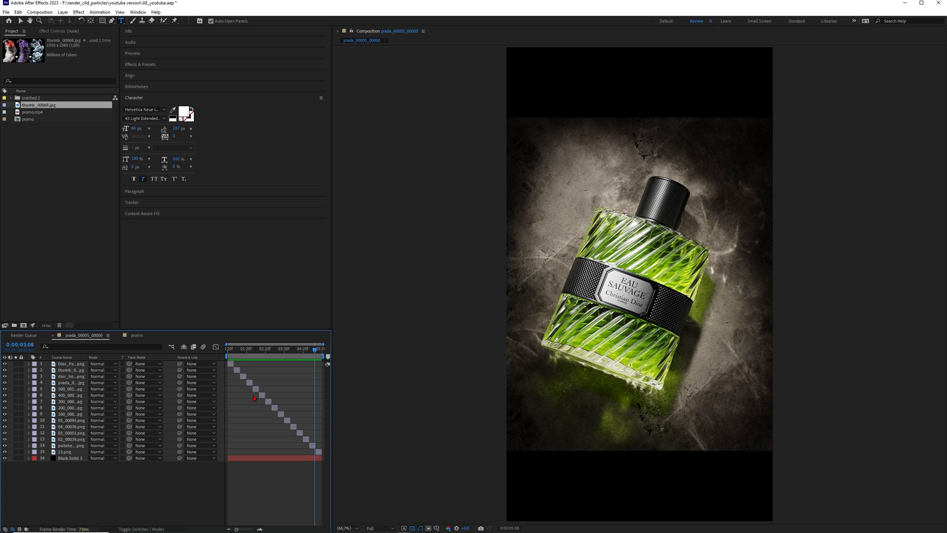
pyautogui.click(277, 347)
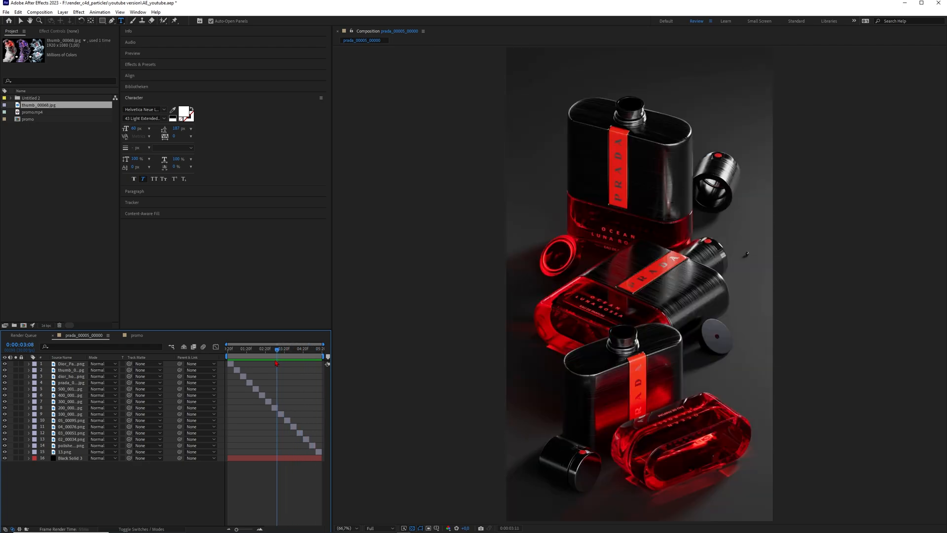
pyautogui.click(136, 336)
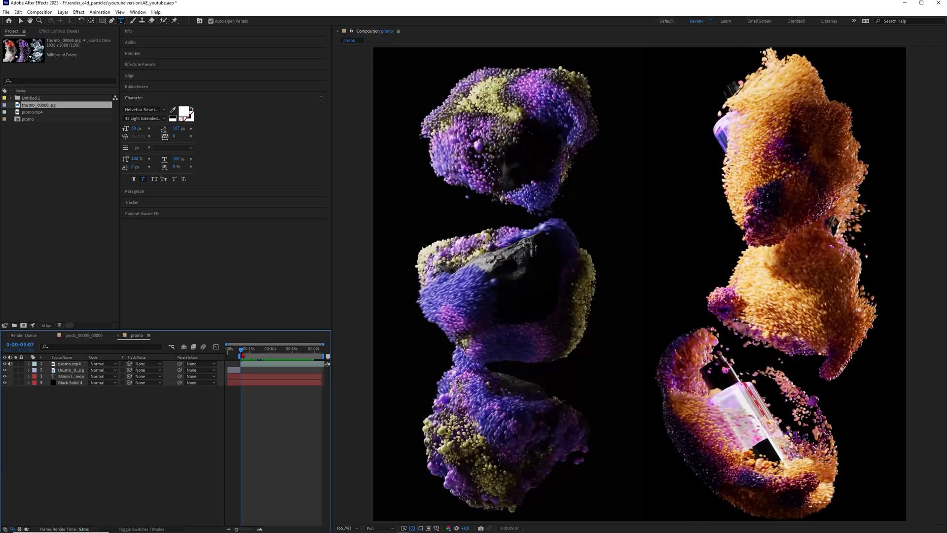
pyautogui.click(248, 348)
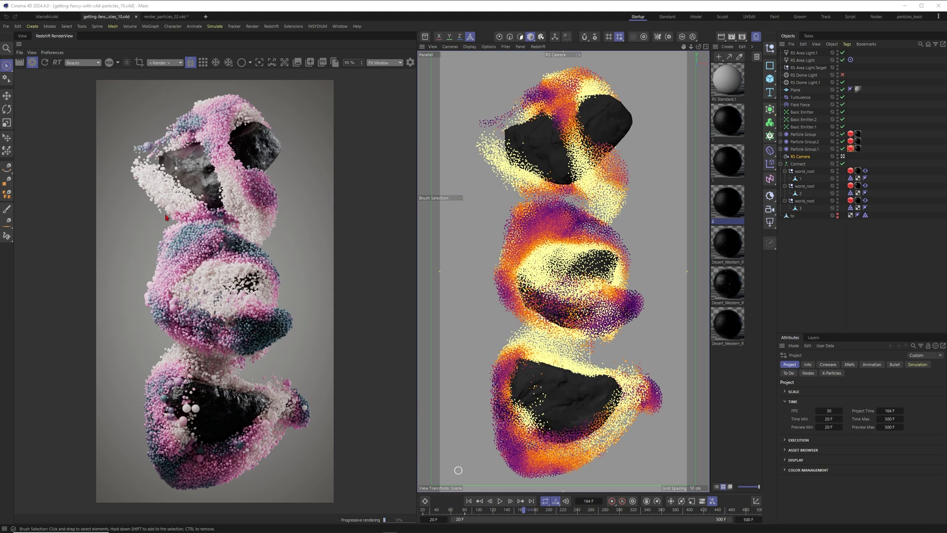
pyautogui.moveTo(252, 84)
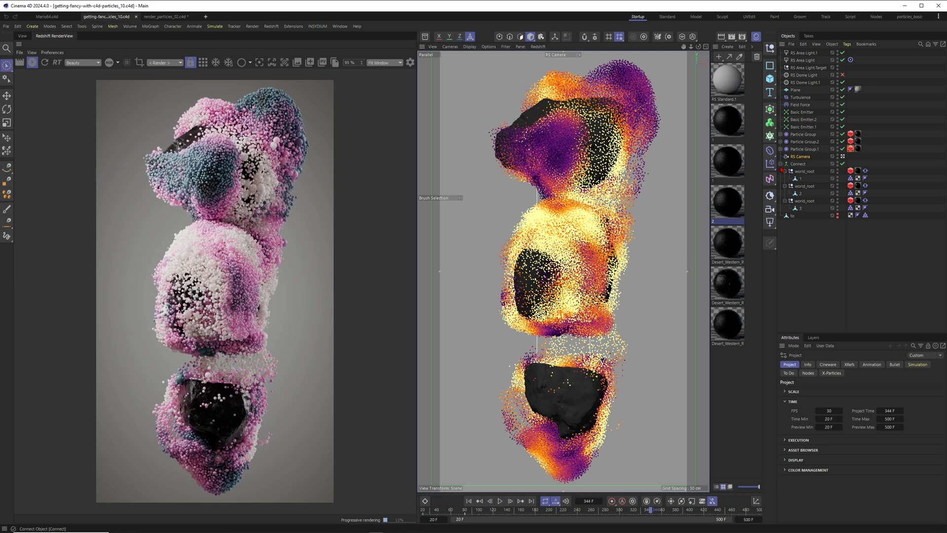
pyautogui.moveTo(638, 93)
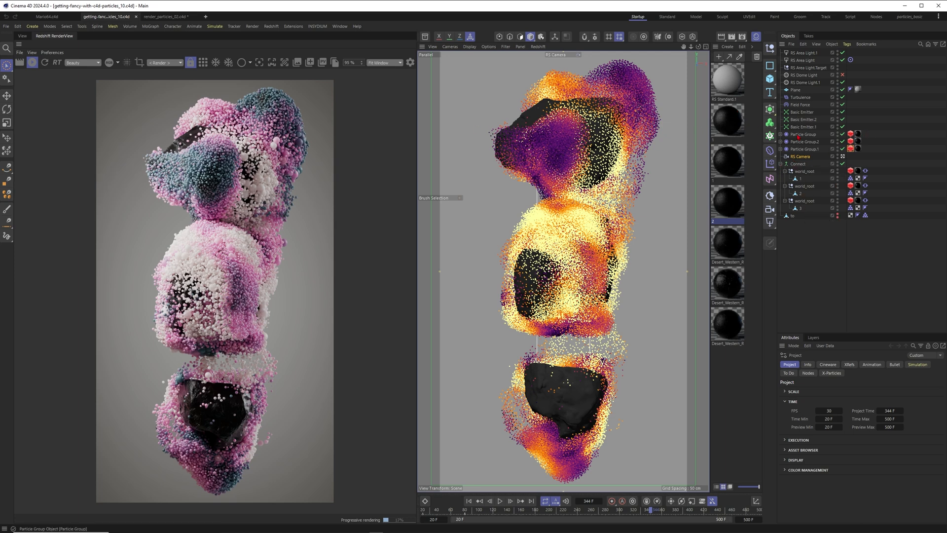
# Step: Set the Particle Group's Redshift tag particle Mode to Optimized Spheres
pyautogui.click(800, 134)
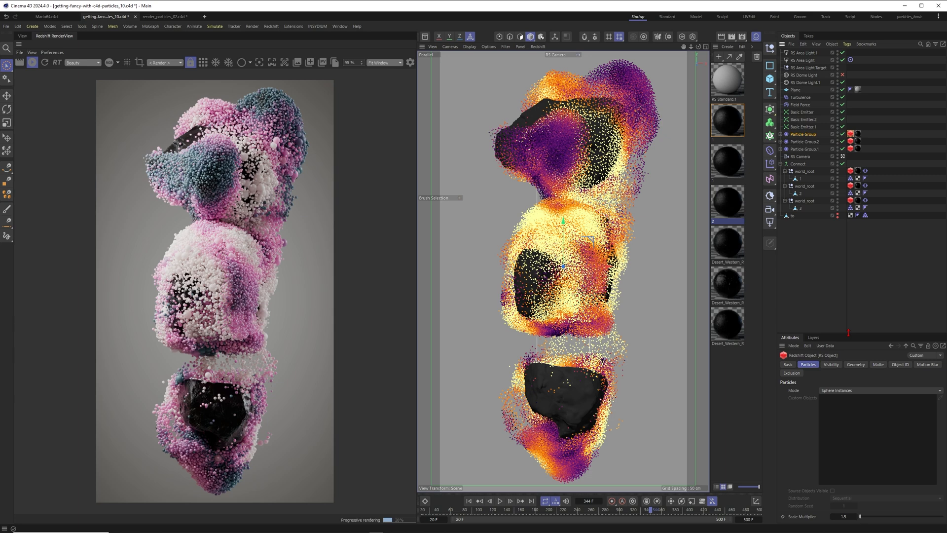
pyautogui.click(879, 316)
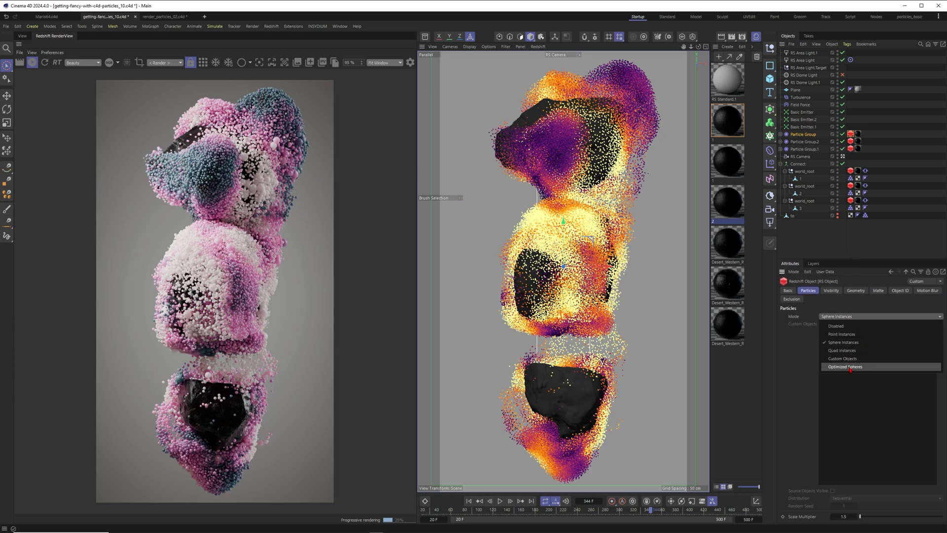
pyautogui.click(845, 366)
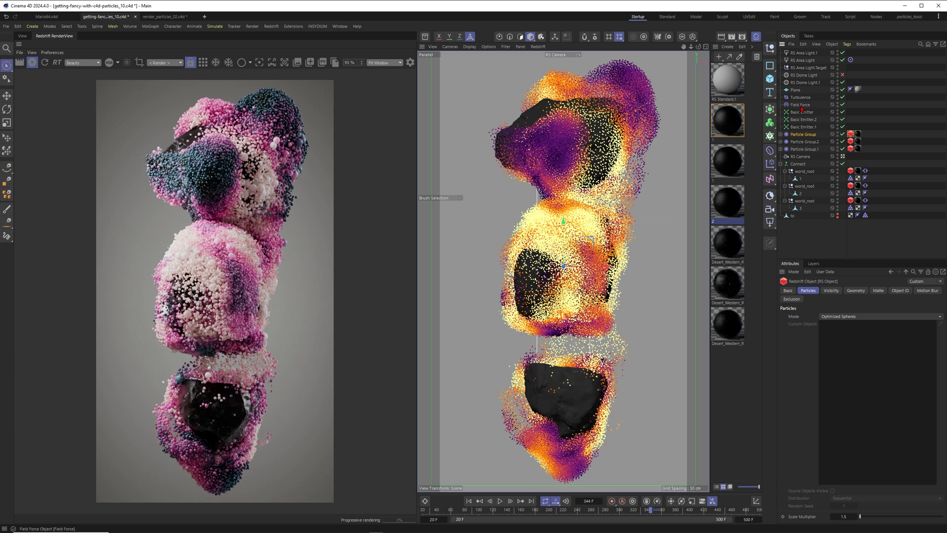
# Step: Check the Basic Emitter's cube-shaped 120,000-particle emission, then show the Material tag's settings
pyautogui.click(803, 112)
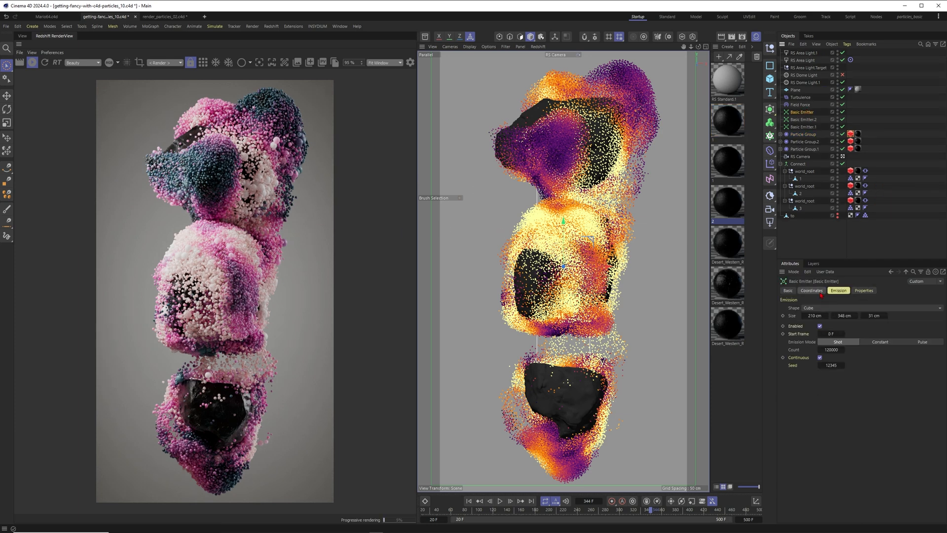
pyautogui.click(864, 291)
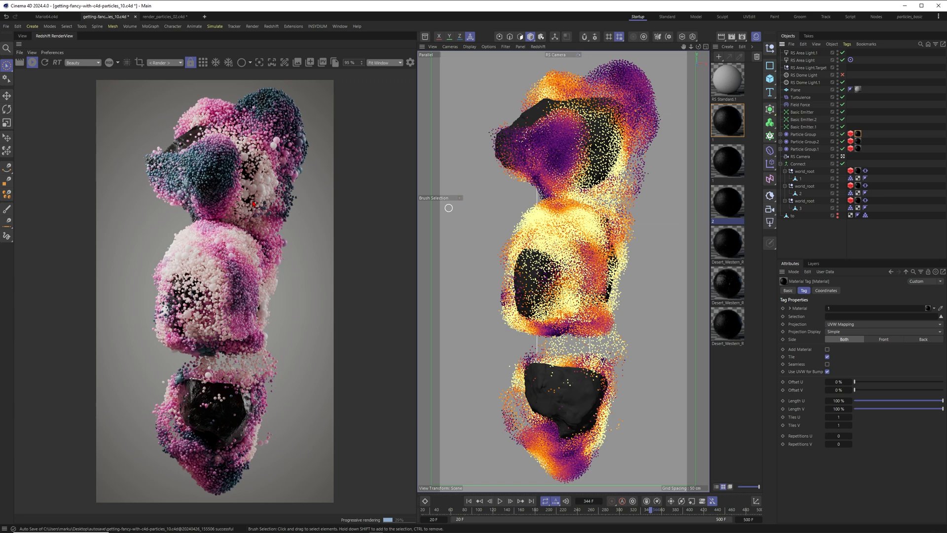
# Step: Select the particles' Redshift shader graph material to display its Material properties
pyautogui.click(804, 141)
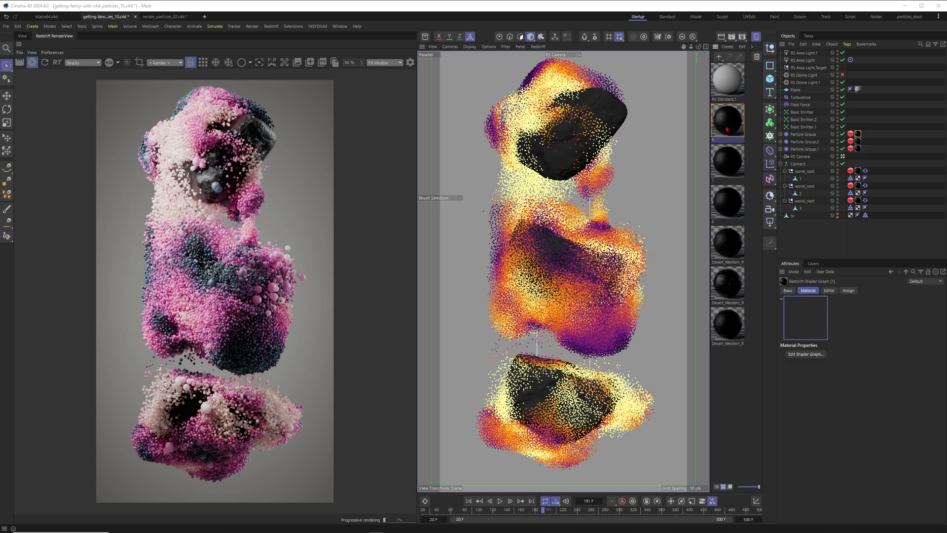
# Step: Open the shader graph, search nodes for 'user', and drag a connection onto the standard material
pyautogui.click(804, 354)
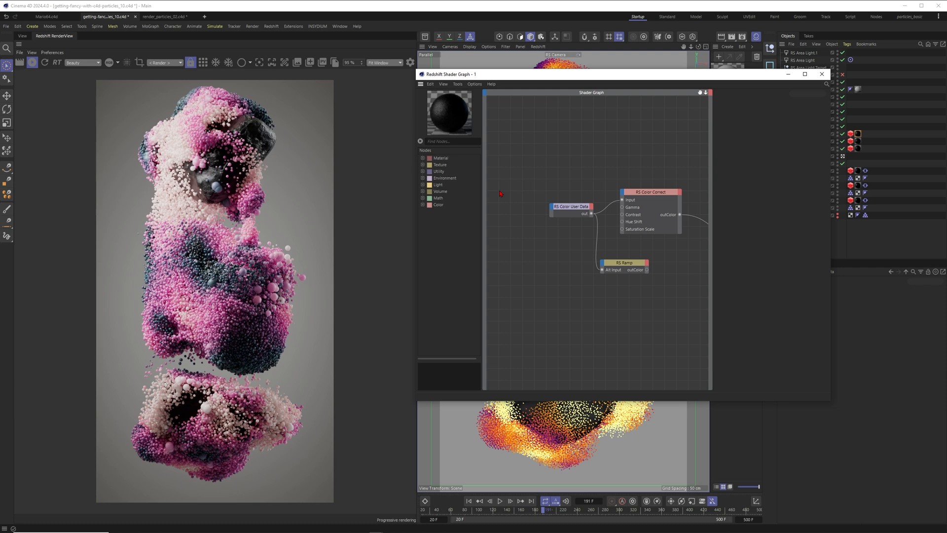
pyautogui.click(570, 207)
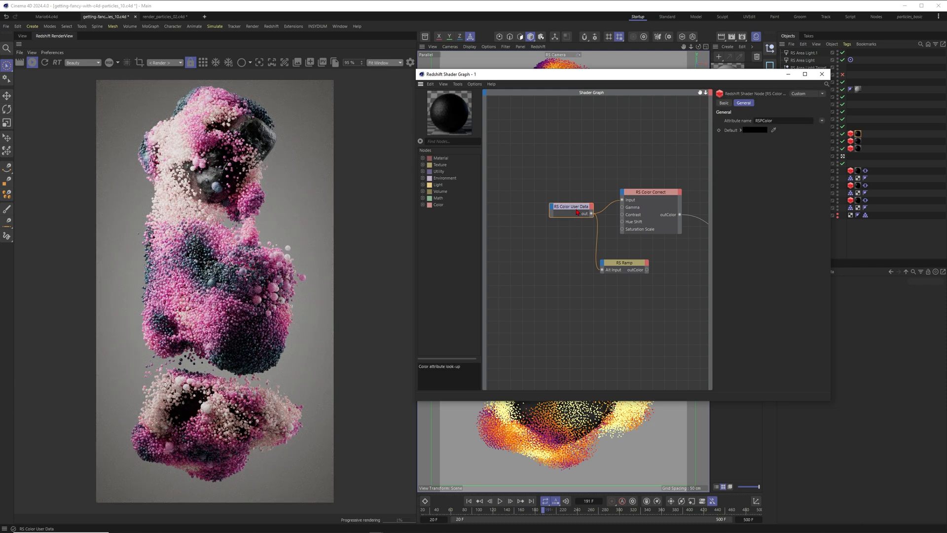
pyautogui.write('user data')
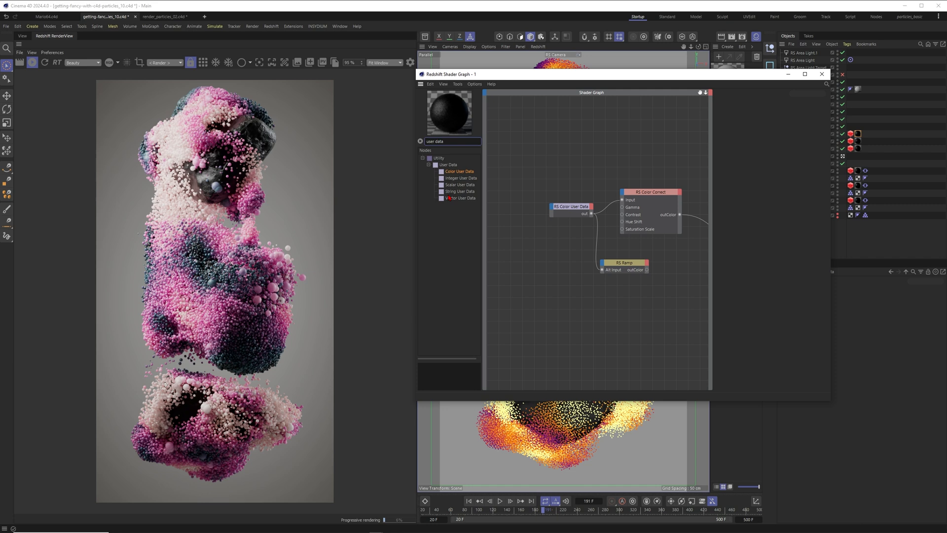
pyautogui.moveTo(450, 73); pyautogui.dragTo(380, 65)
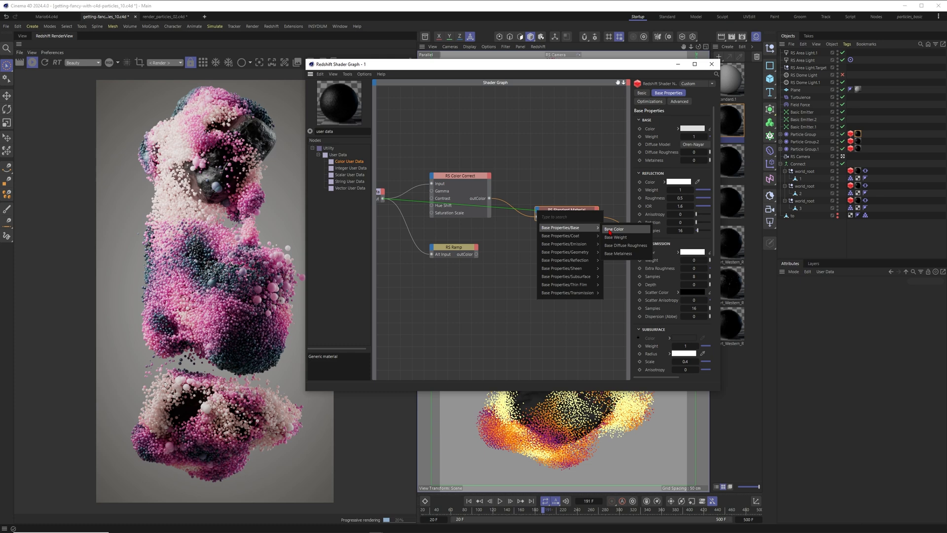
# Step: Connect Color Correct to Subsurface Color and the RS Ramp outColor to Base Color
pyautogui.click(616, 229)
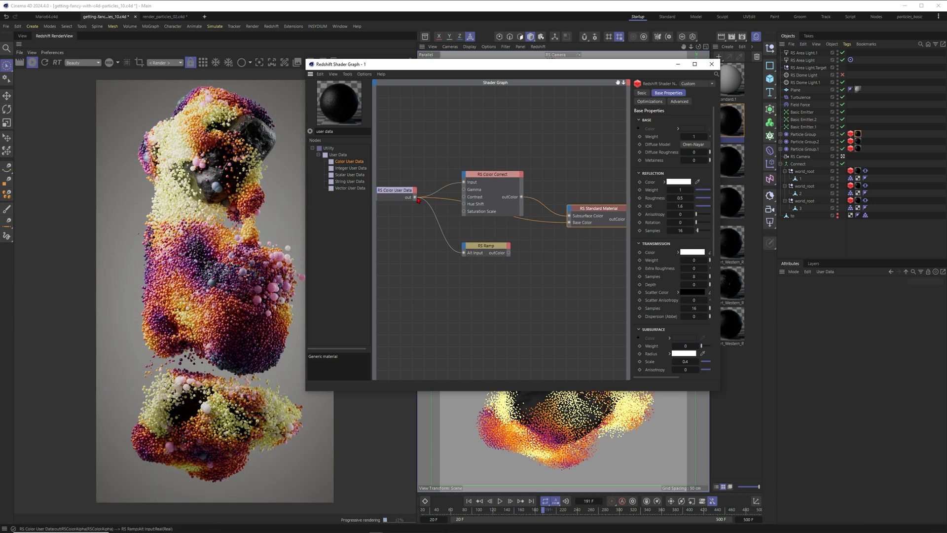
pyautogui.click(492, 174)
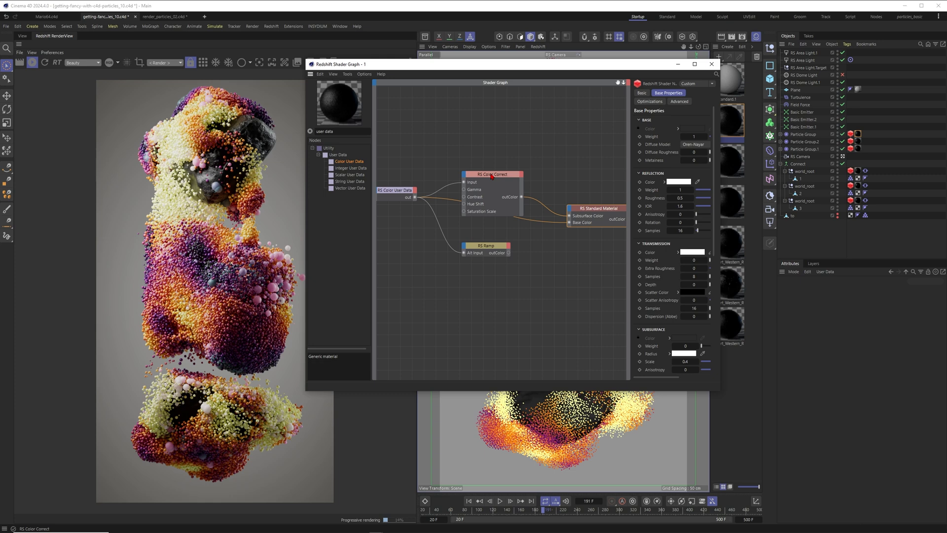
pyautogui.click(492, 174)
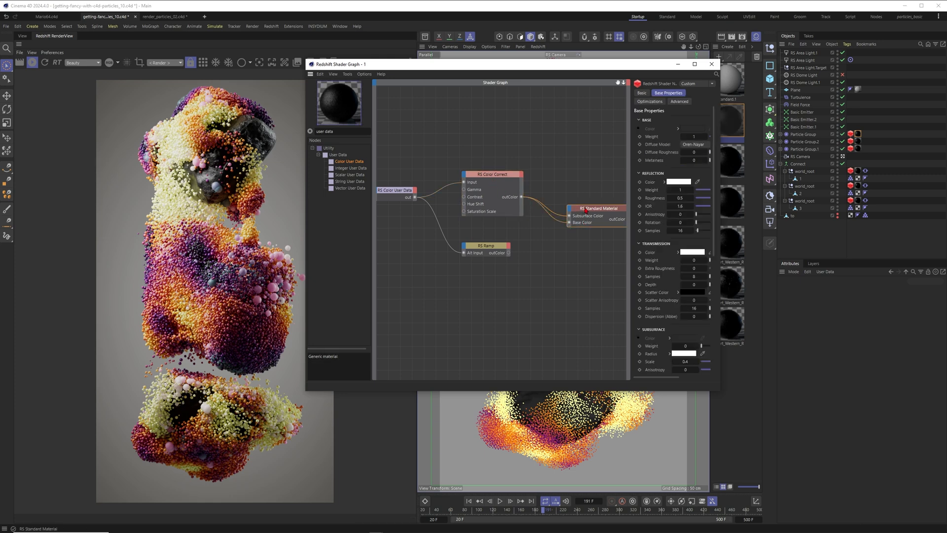
pyautogui.click(492, 174)
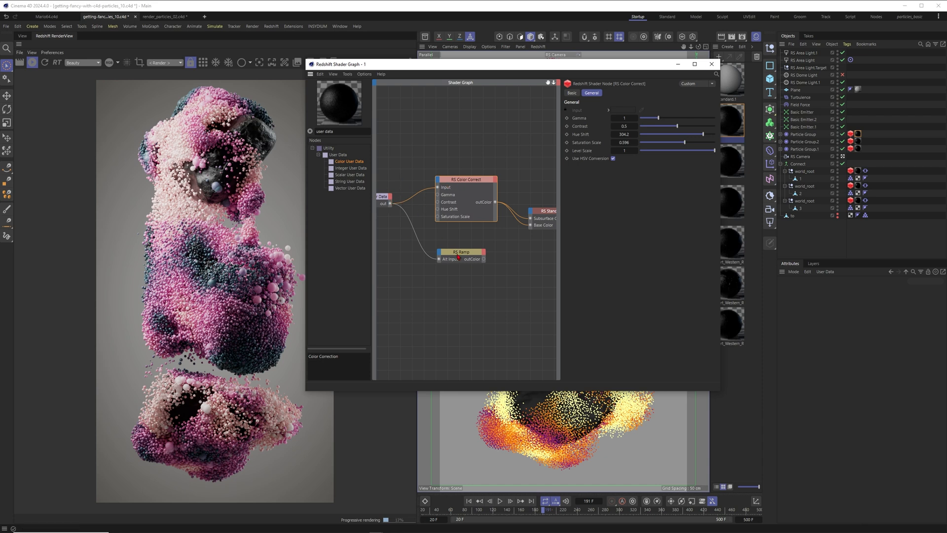
pyautogui.click(461, 252)
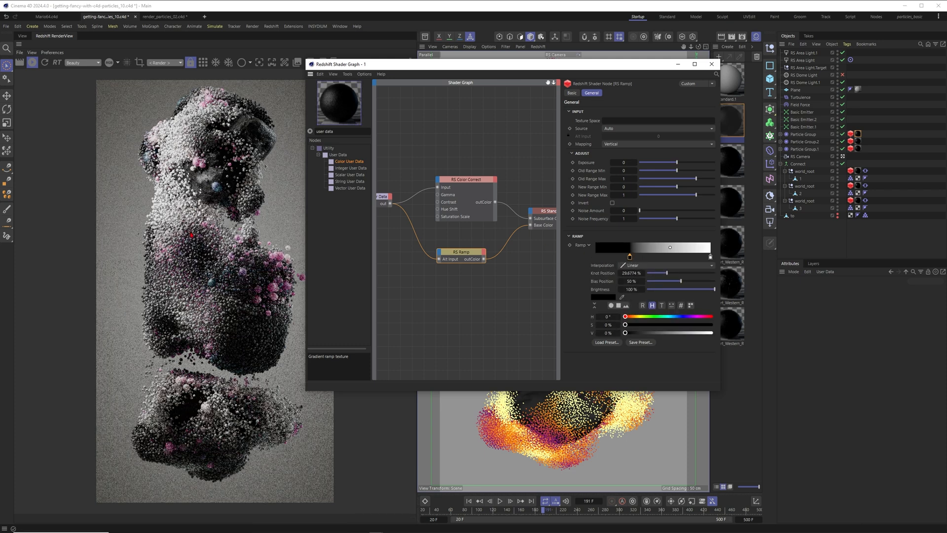
# Step: Try a reversed Coldesque gradient, then load the Full Colors rainbow preset on the ramp
pyautogui.moveTo(629, 248); pyautogui.dragTo(660, 248)
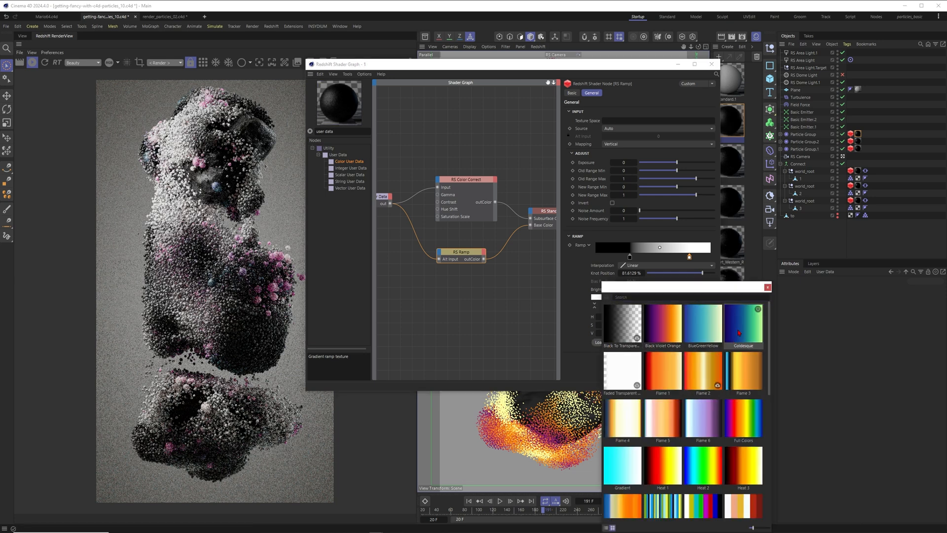
pyautogui.click(743, 322)
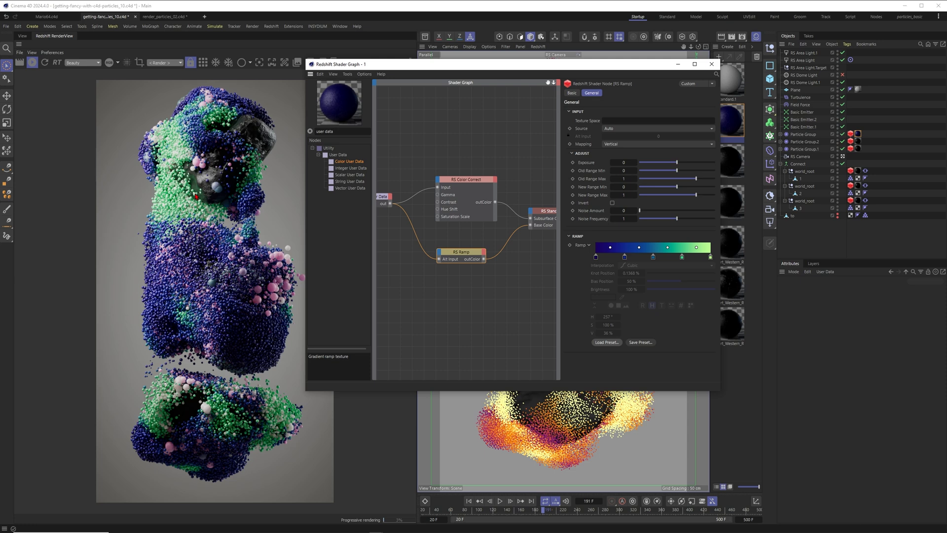
pyautogui.rightClick(652, 248)
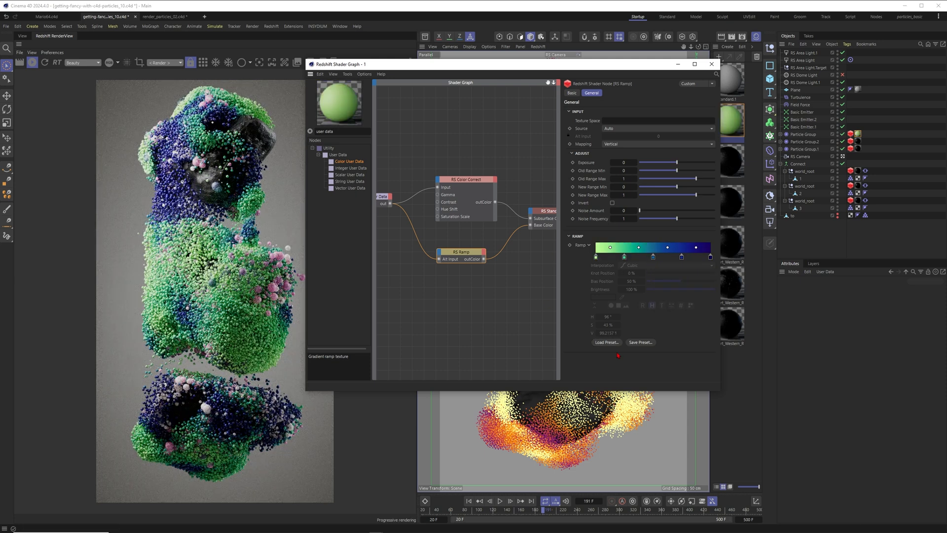
pyautogui.click(606, 343)
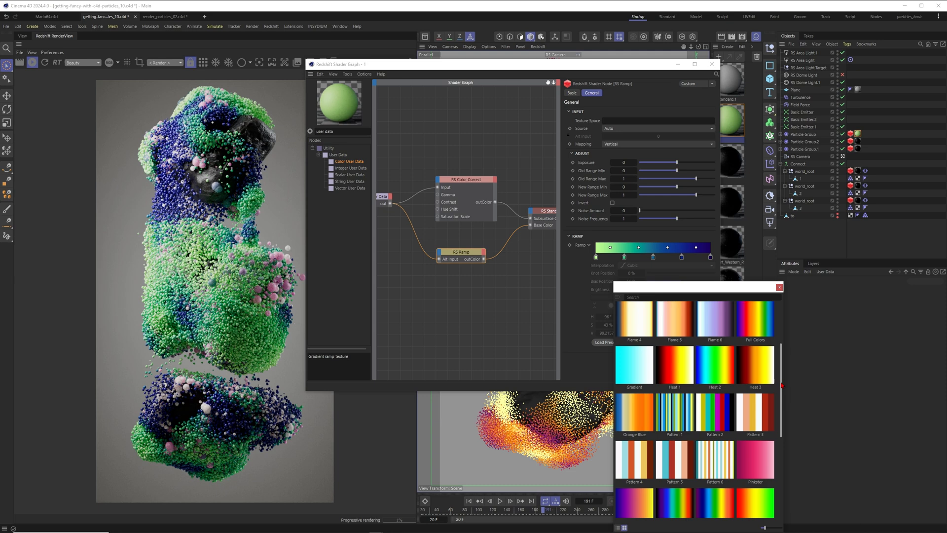
pyautogui.click(754, 319)
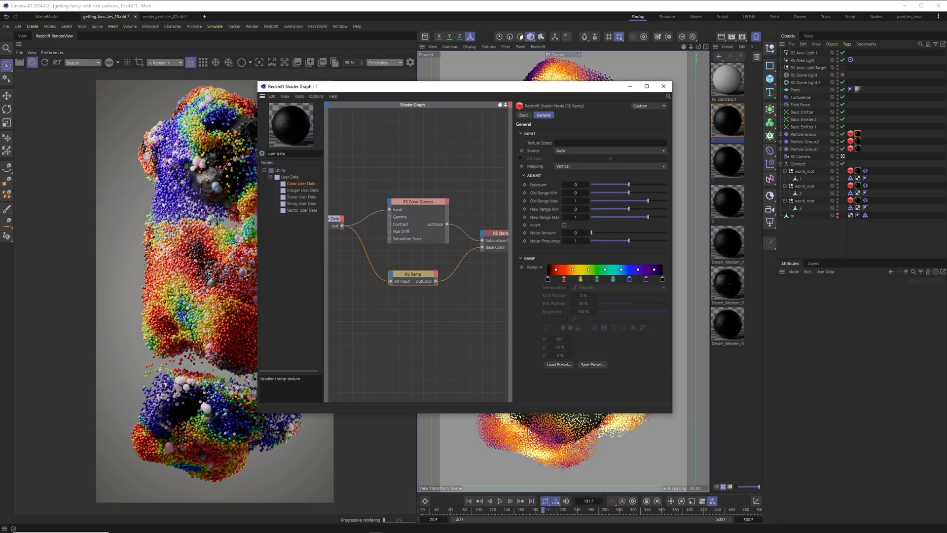
# Step: Close the shader graph and confirm the Redshift object's particle Mode stays Optimized Spheres
pyautogui.click(664, 86)
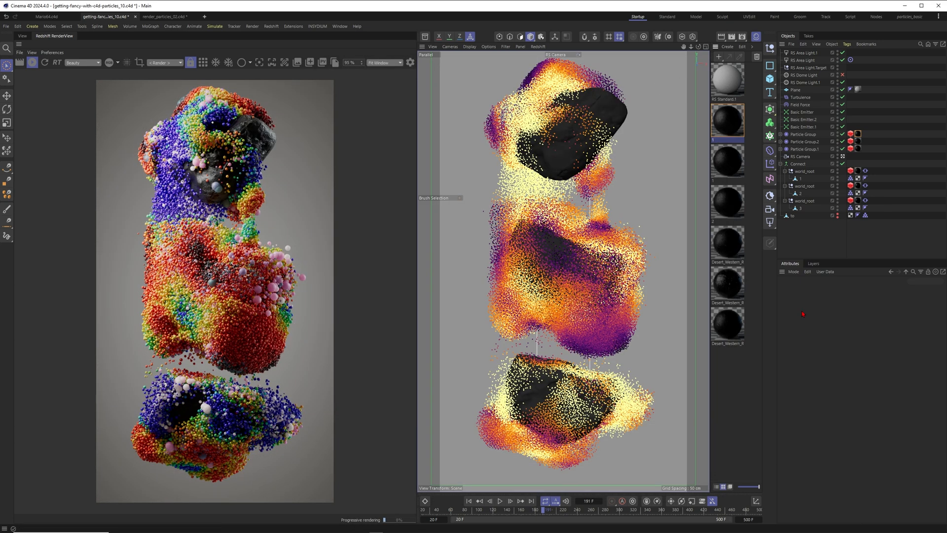
pyautogui.click(802, 157)
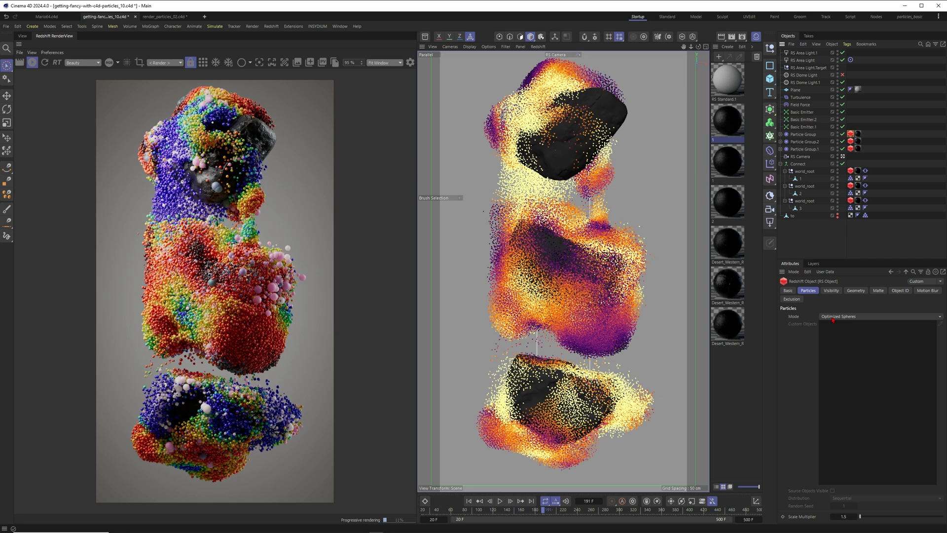
pyautogui.click(878, 315)
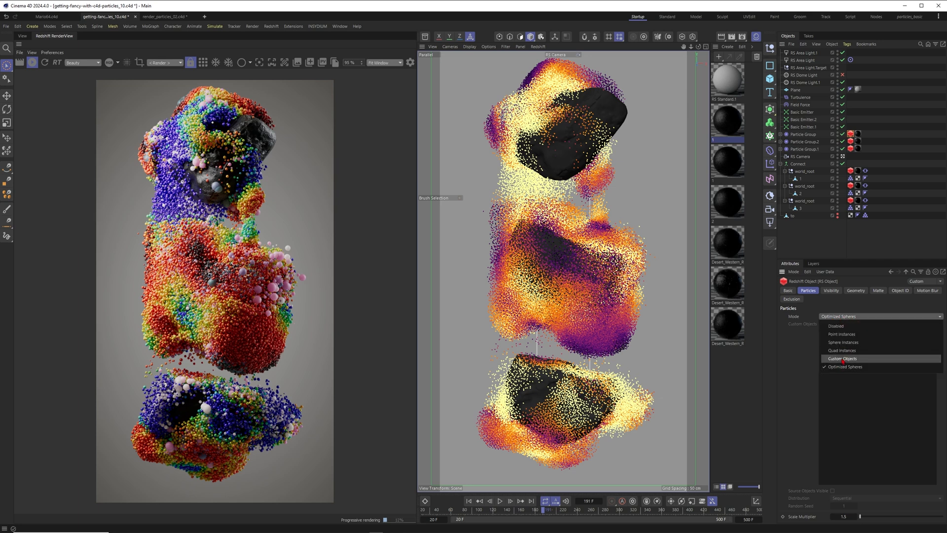
pyautogui.click(844, 367)
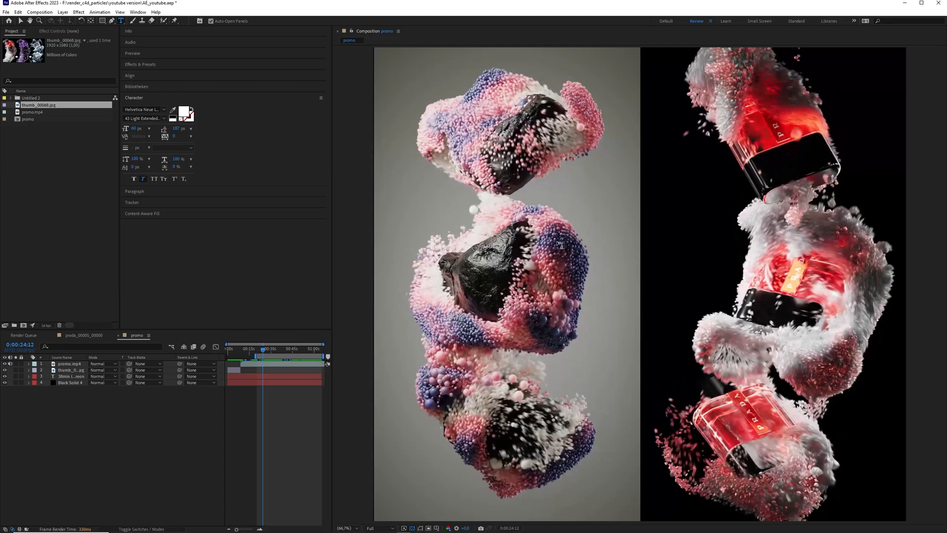
pyautogui.click(269, 349)
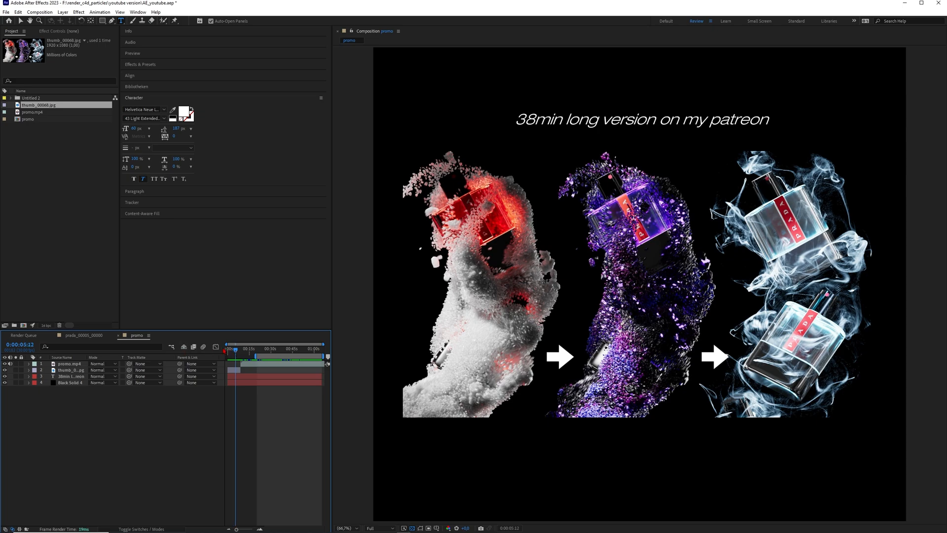
pyautogui.click(272, 353)
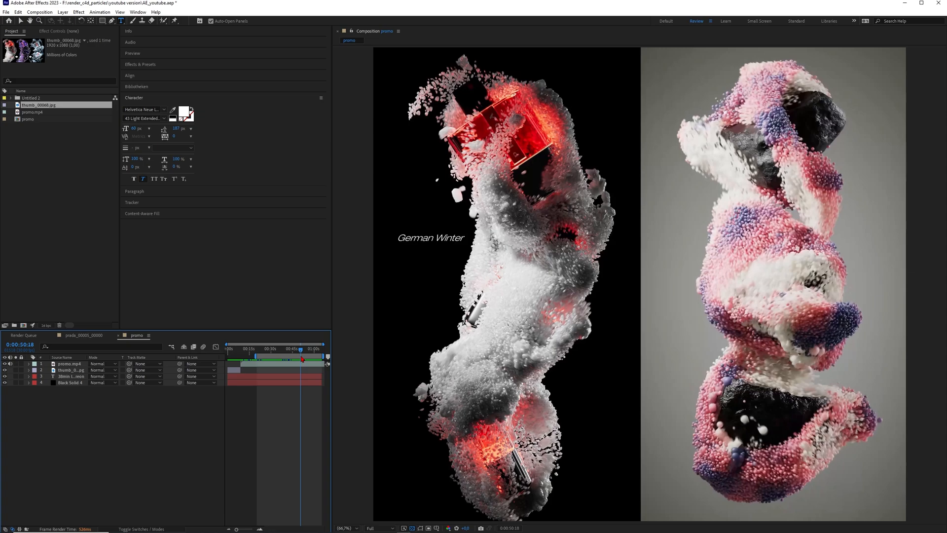
pyautogui.moveTo(301, 361); pyautogui.dragTo(305, 361)
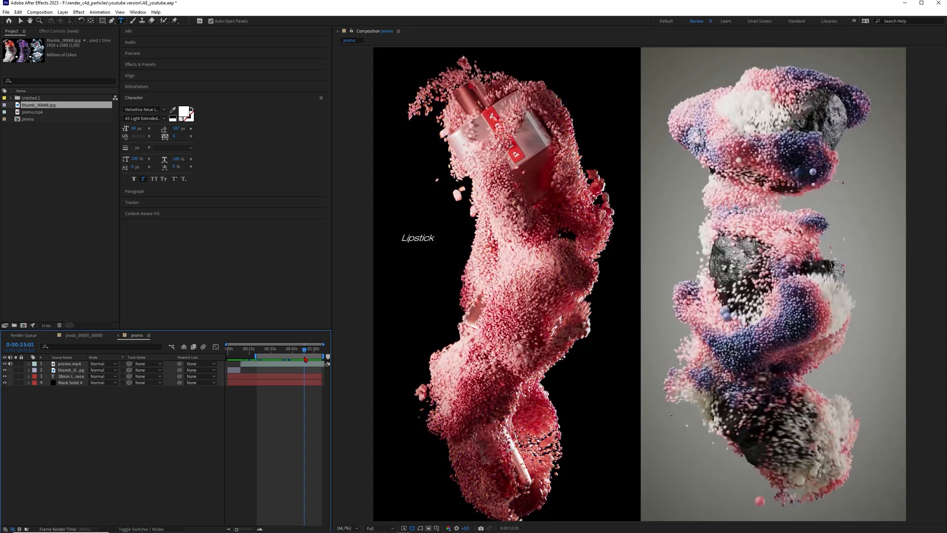